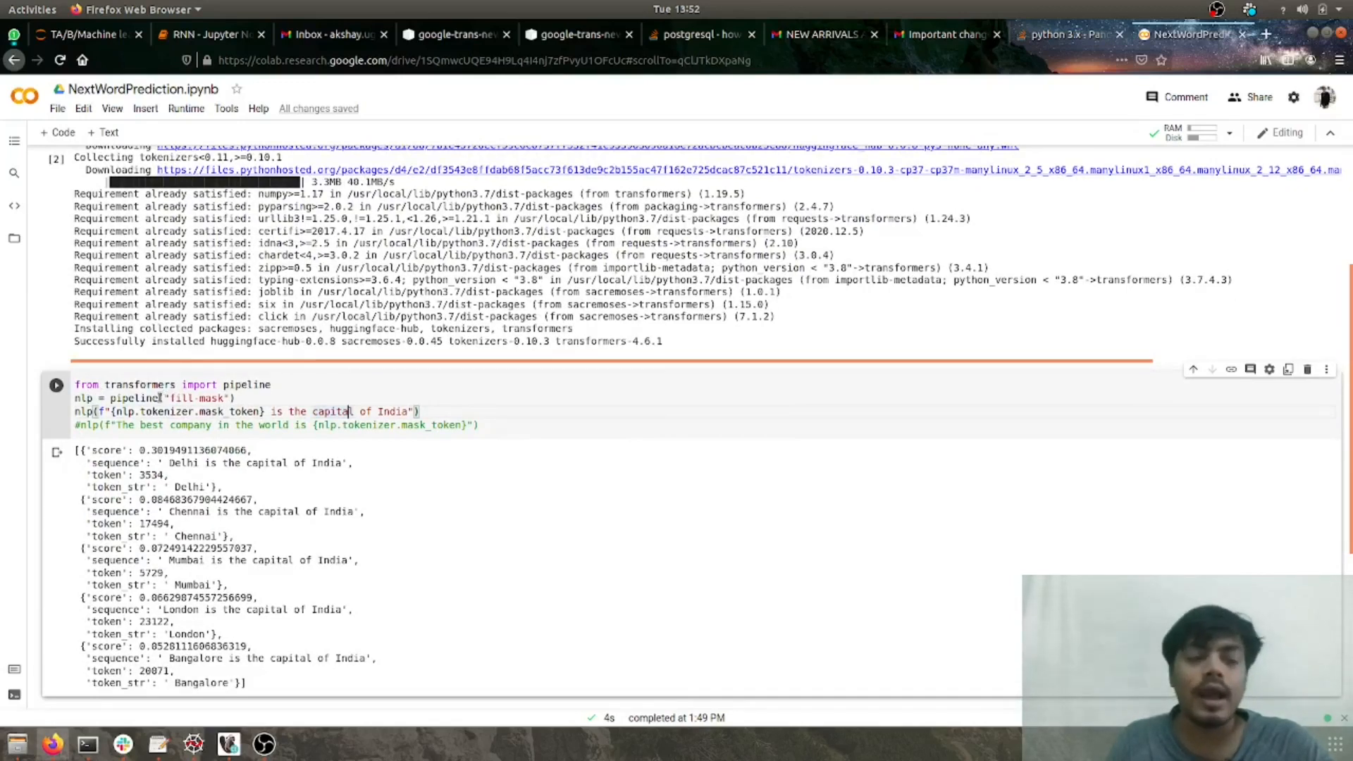
mouse_move(130, 398)
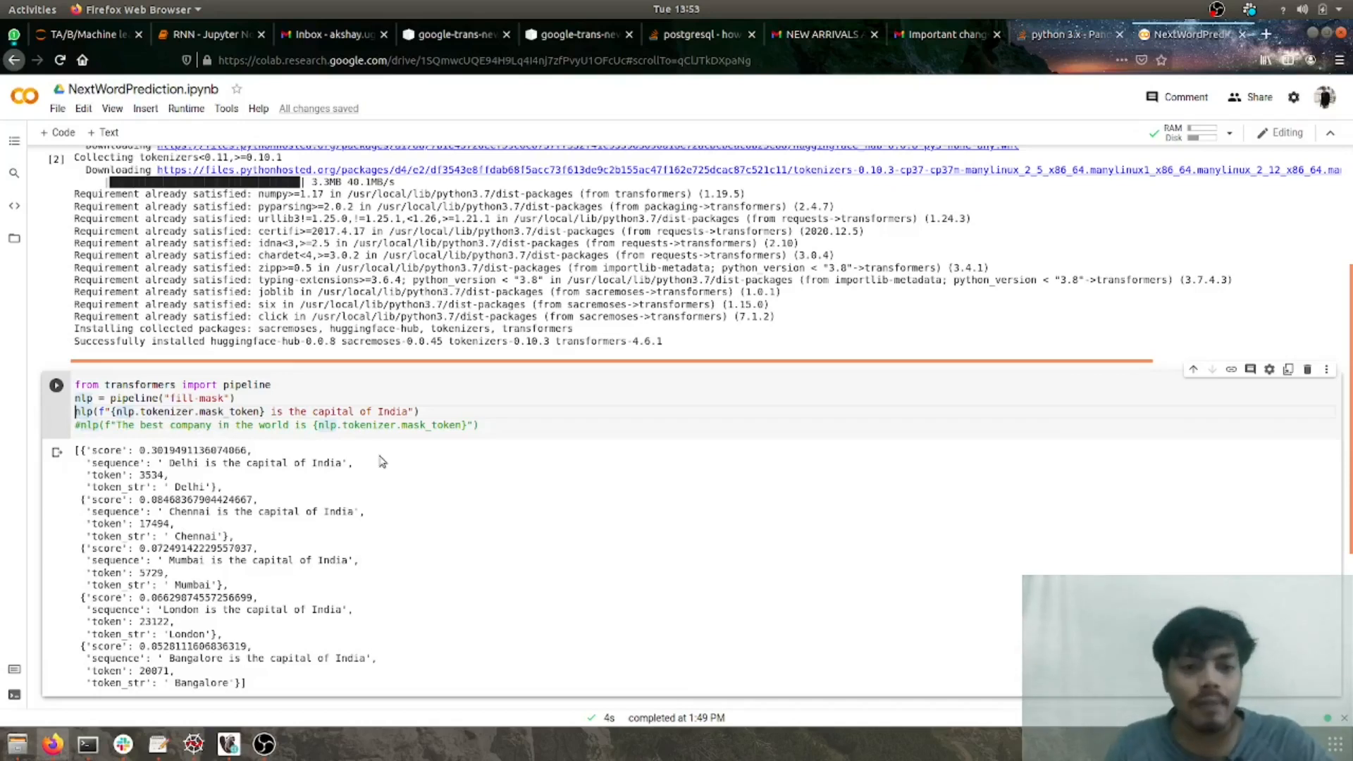
- Scroll down the notebook past the capital-of-India fill-mask results, where Delhi scores highest
scroll(down, 3)
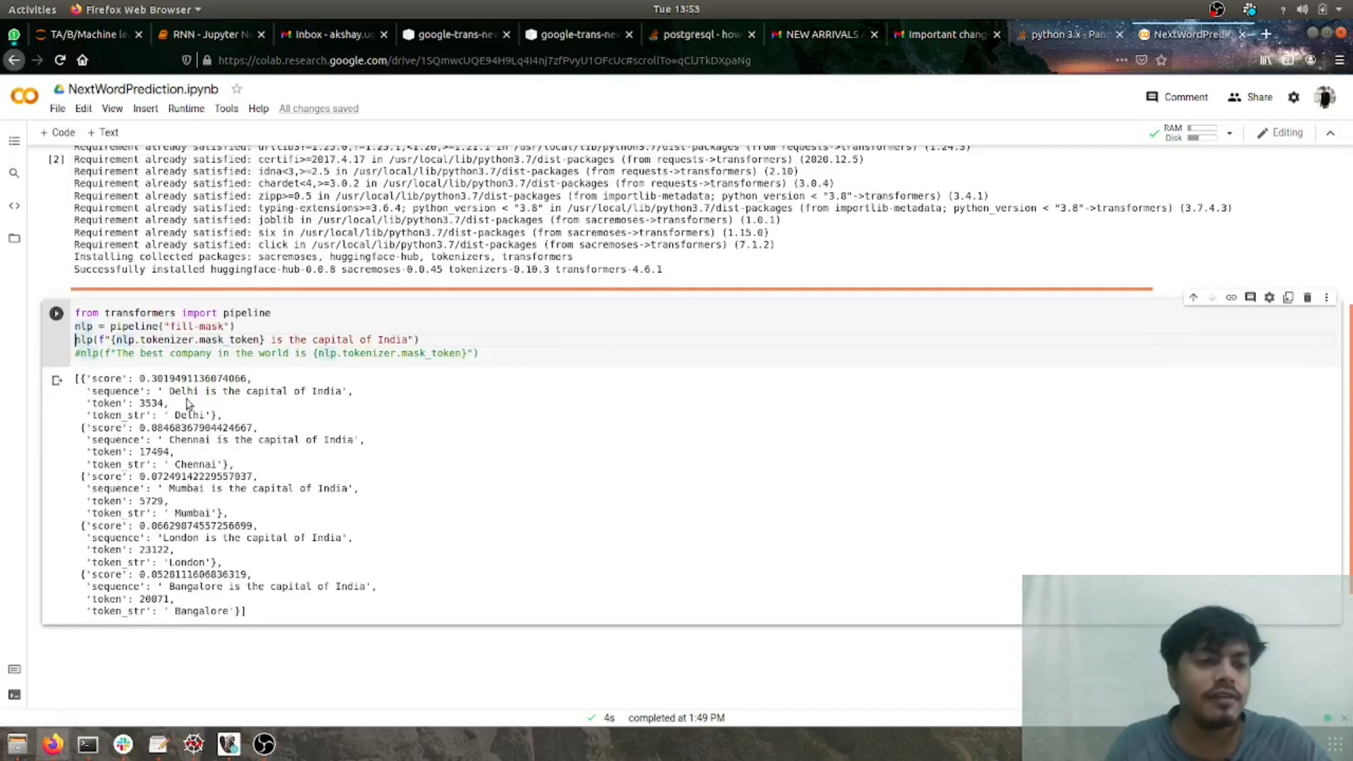
mouse_move(196, 455)
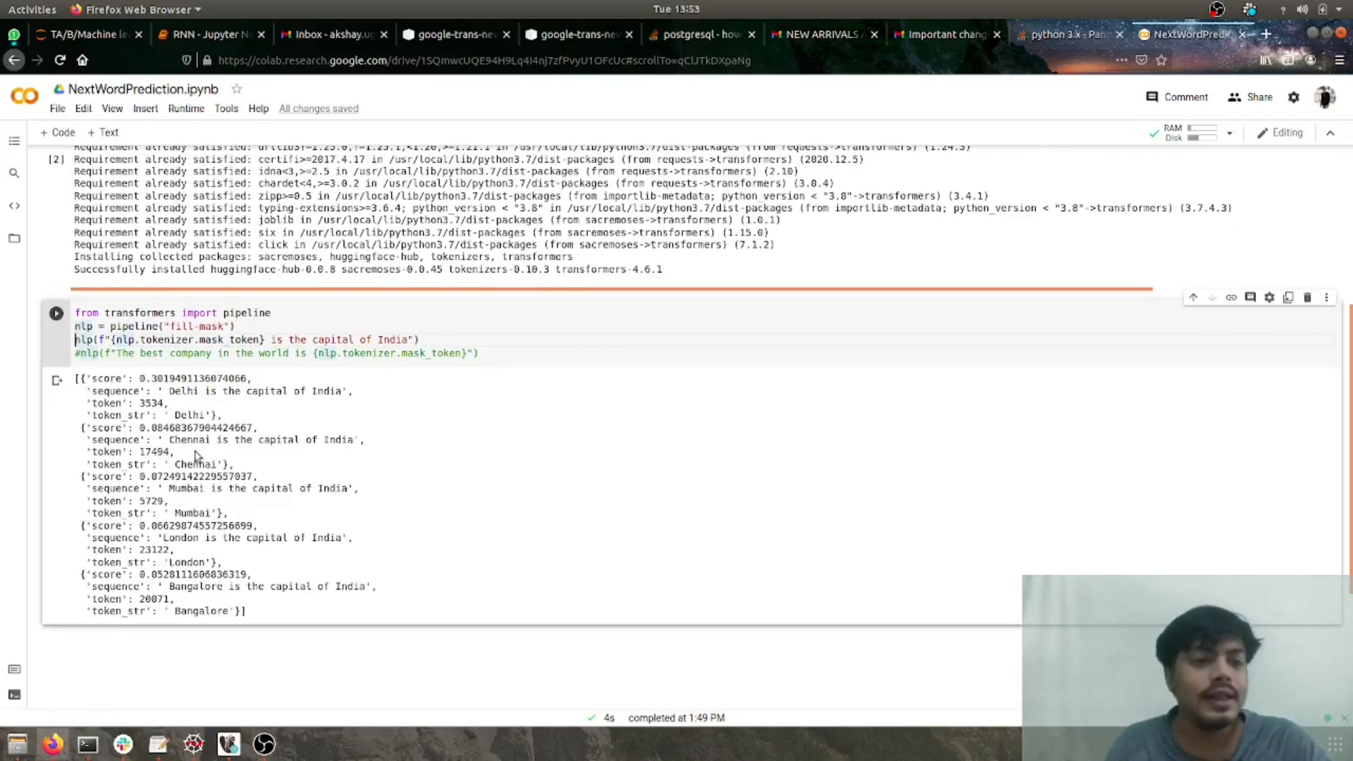
mouse_move(197, 589)
text(#)
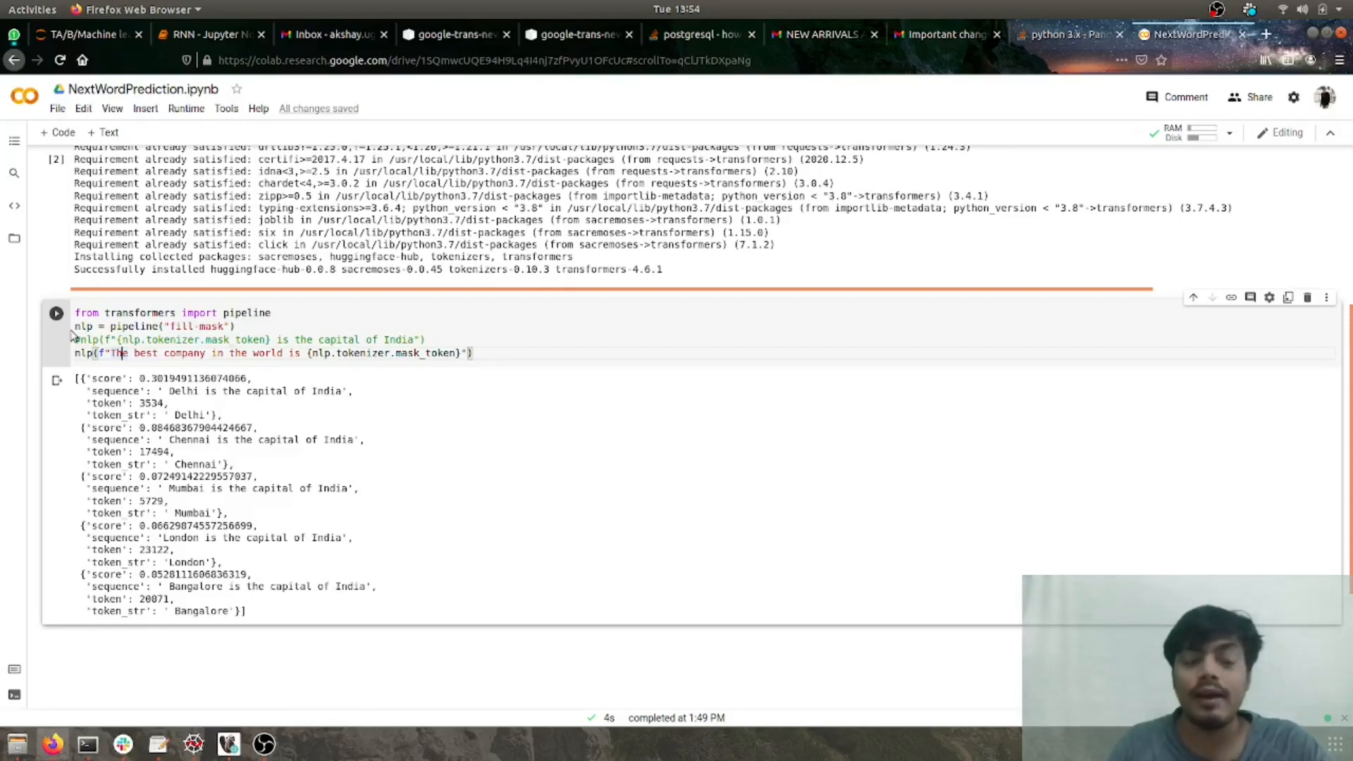
- Run the cell on "The best company in the world is <mask>" to rank Boeing, Nike, SpaceX, IBM, Starbucks
click(57, 312)
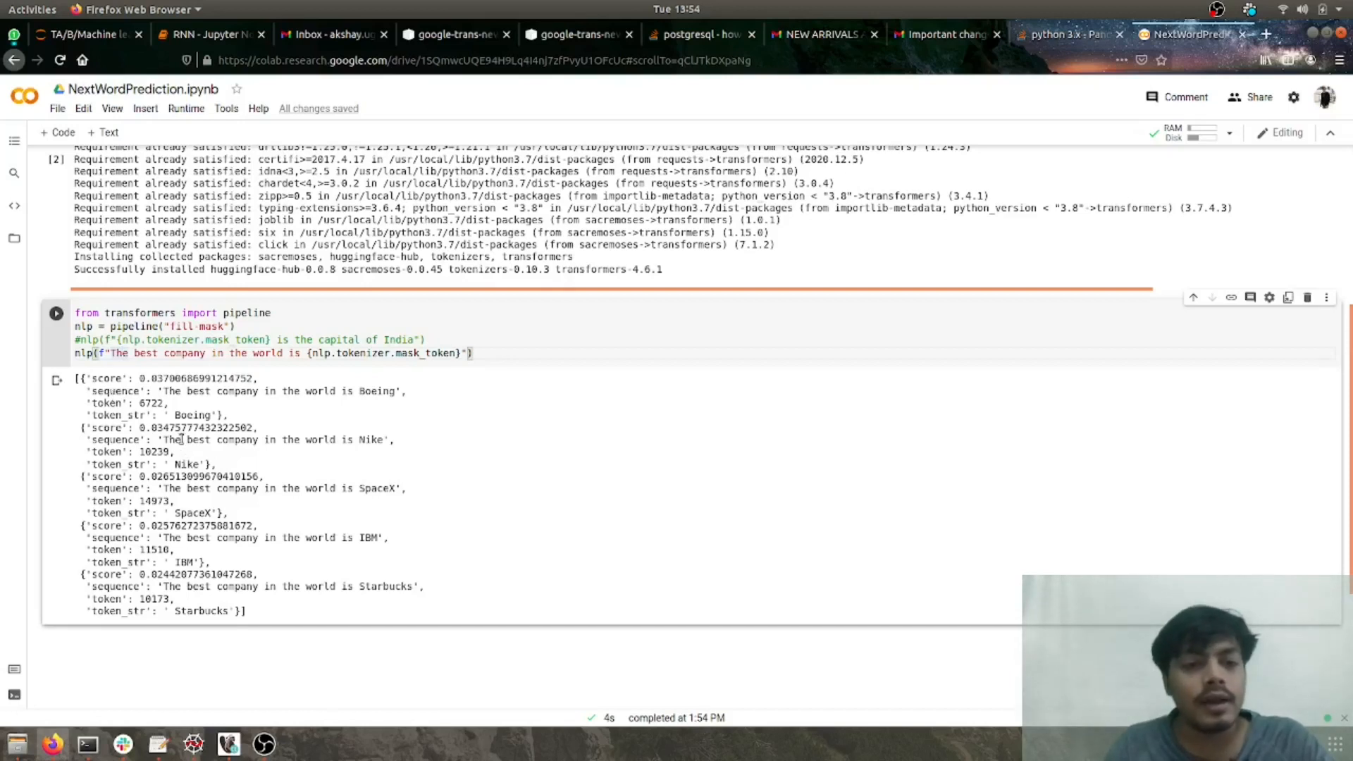
mouse_move(300, 437)
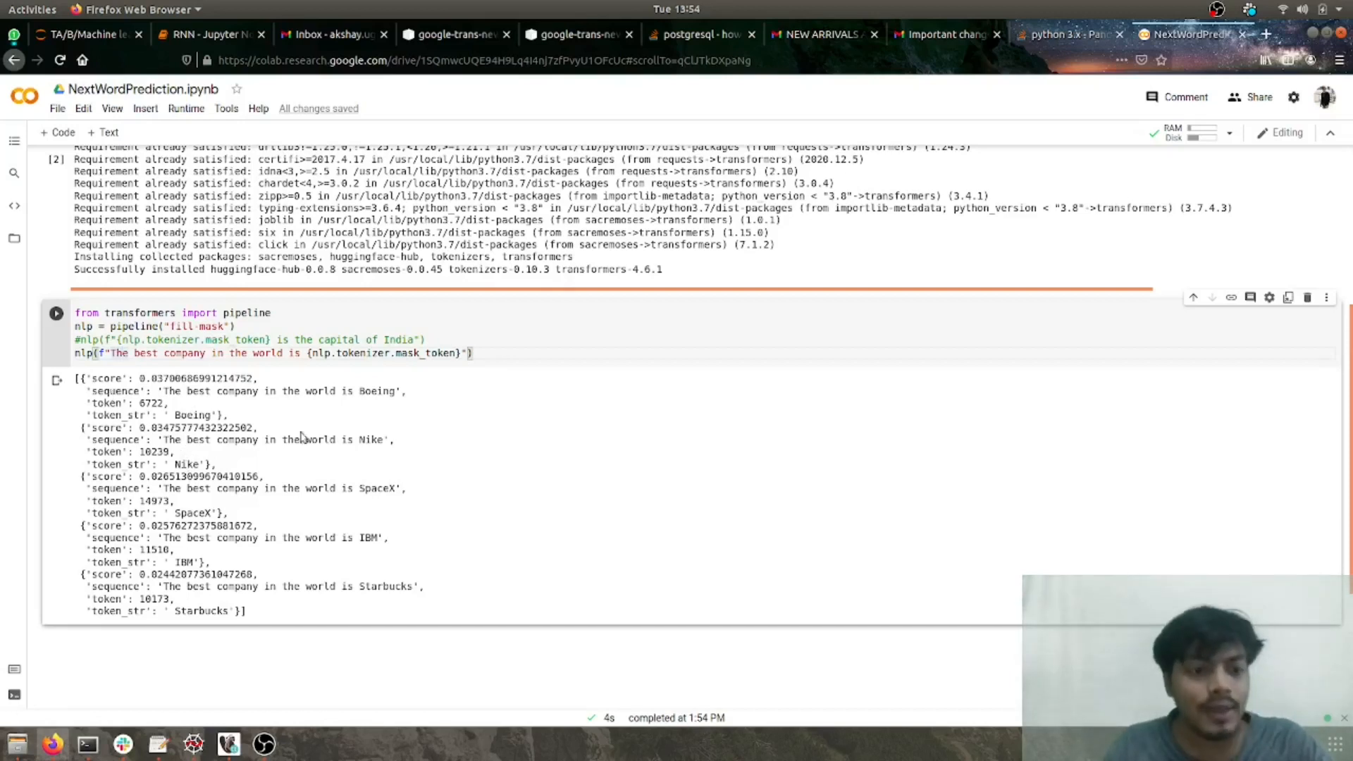
mouse_move(369, 414)
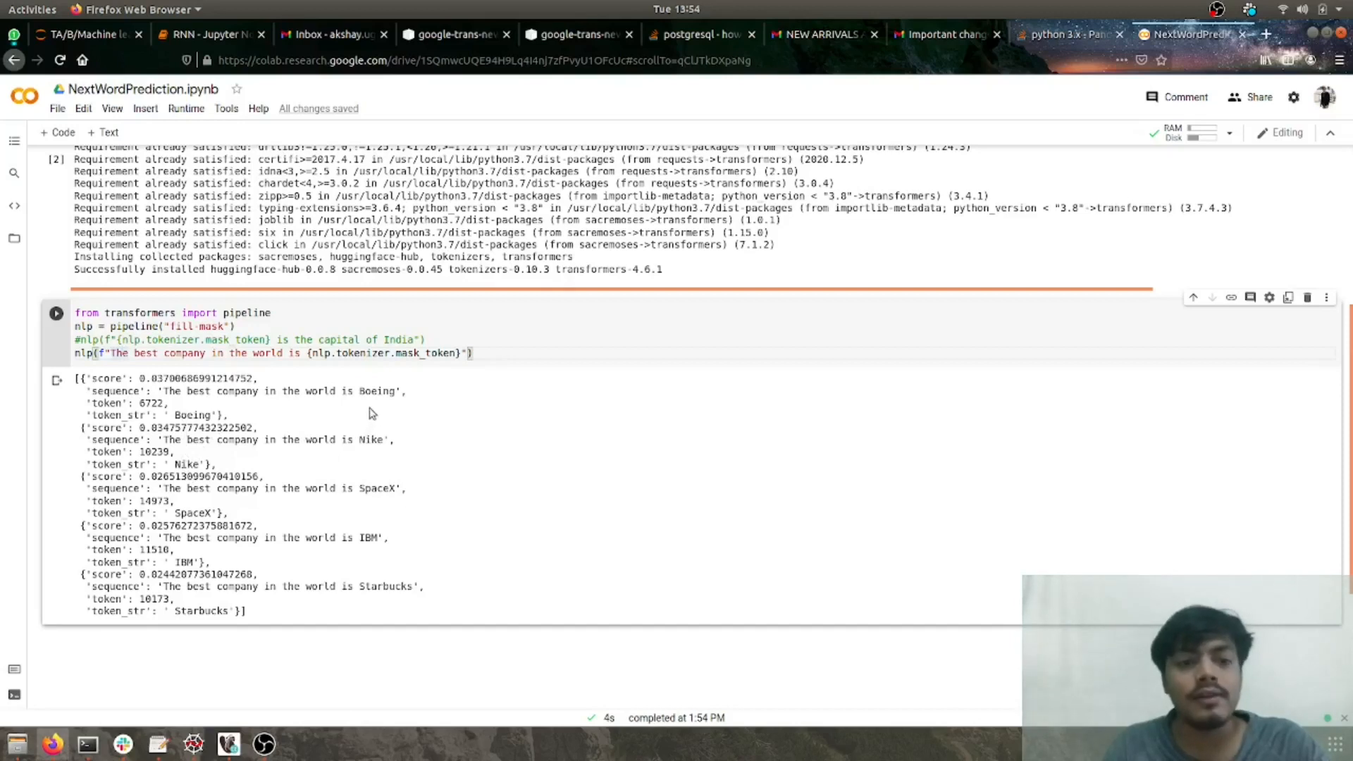
mouse_move(245, 438)
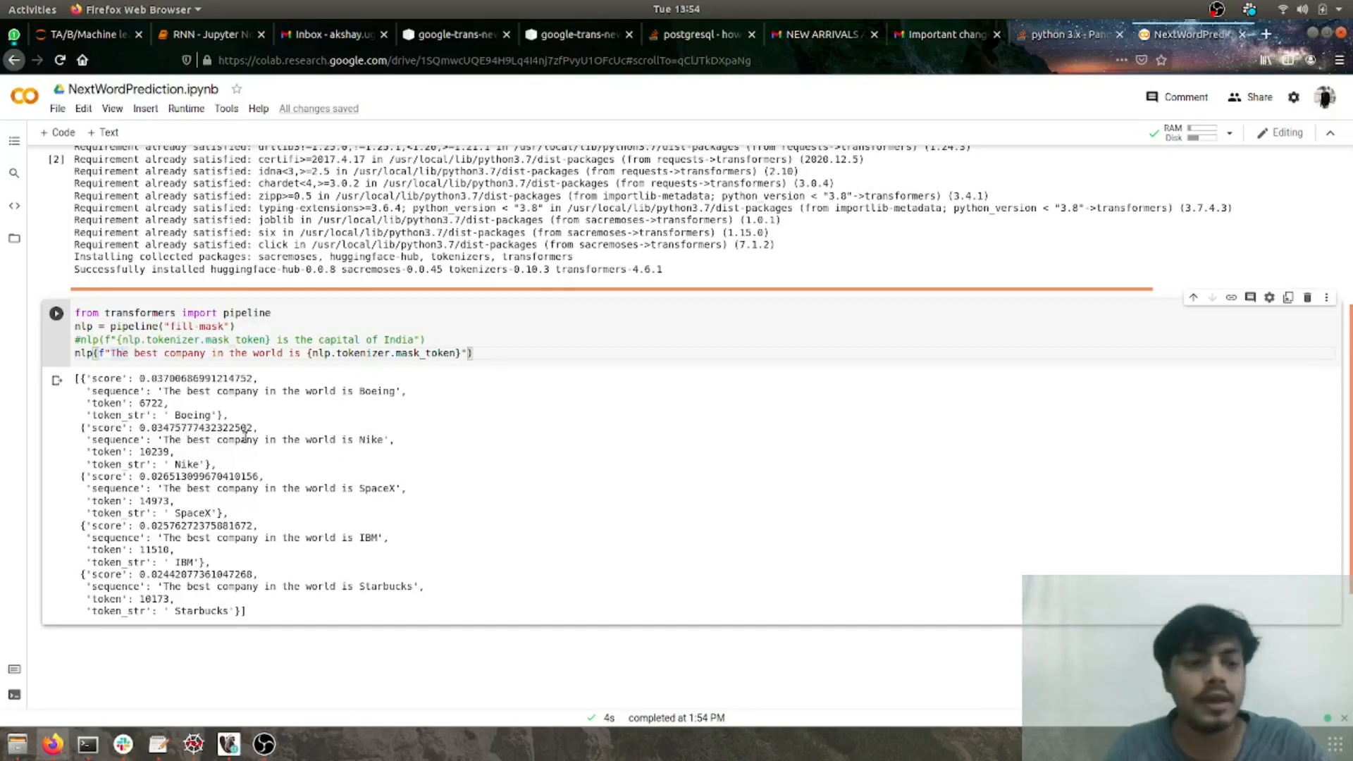